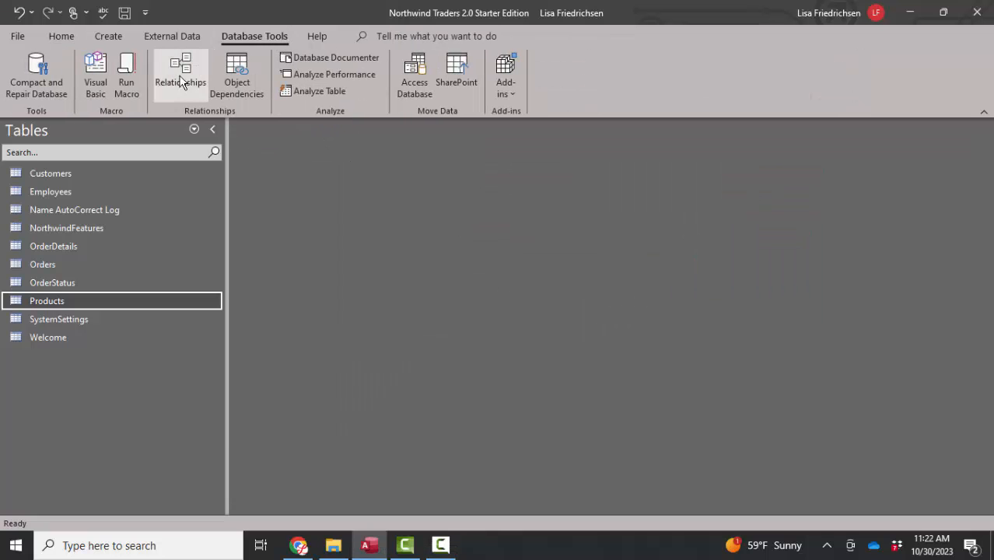
View relationships, then check Customers' CustomerName, PrimaryContactLastName and PrimaryContactFirstName field sizes in Design View
left_click(181, 81)
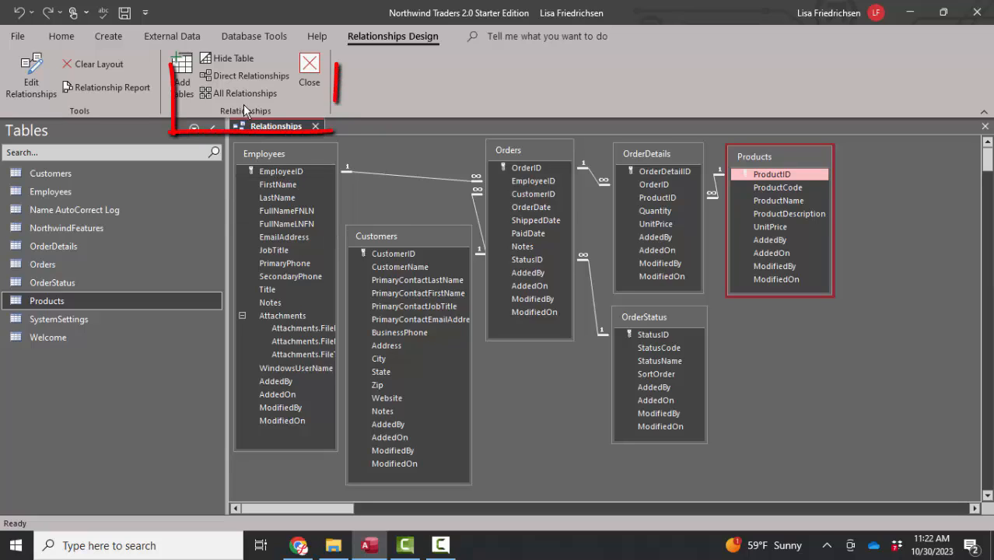
mouse_move(246, 93)
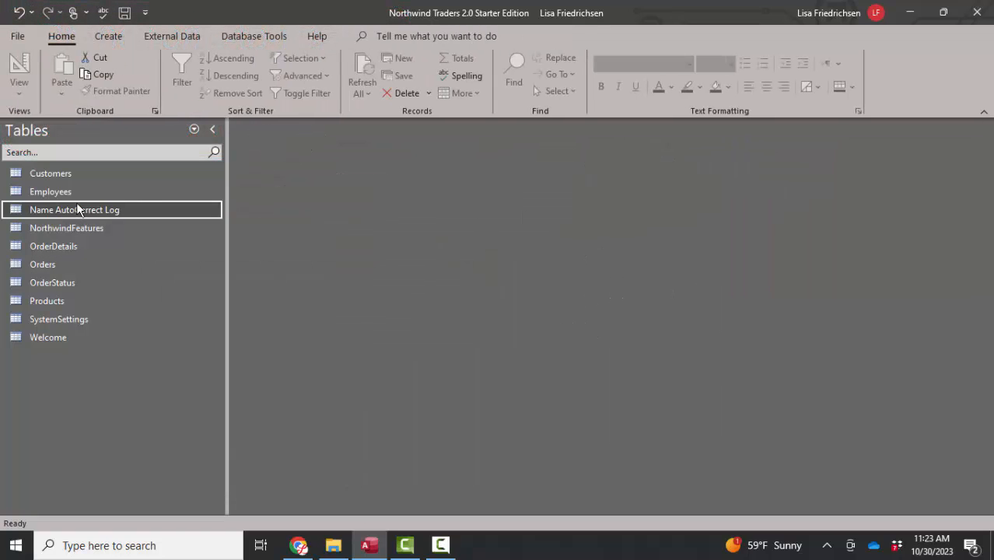
double_click(50, 173)
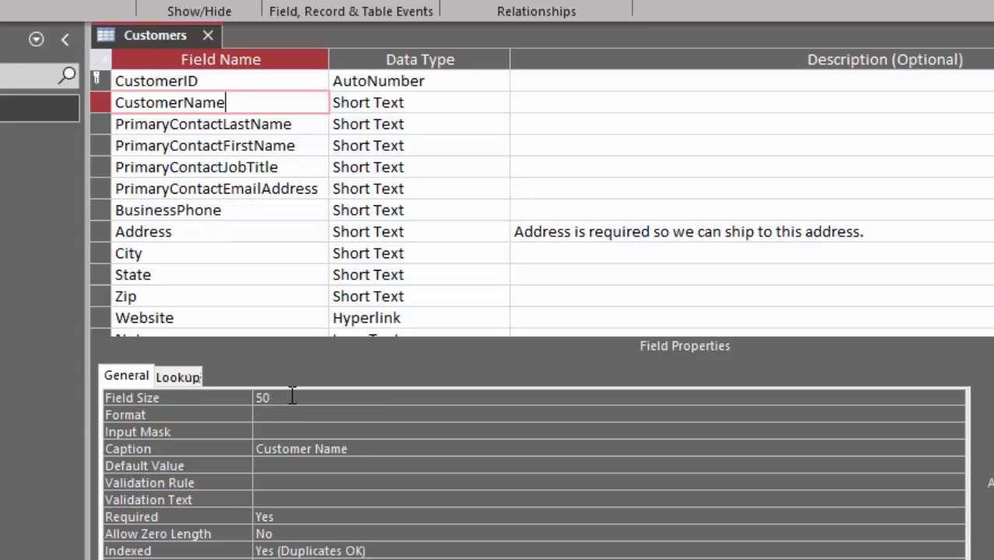
left_click(262, 397)
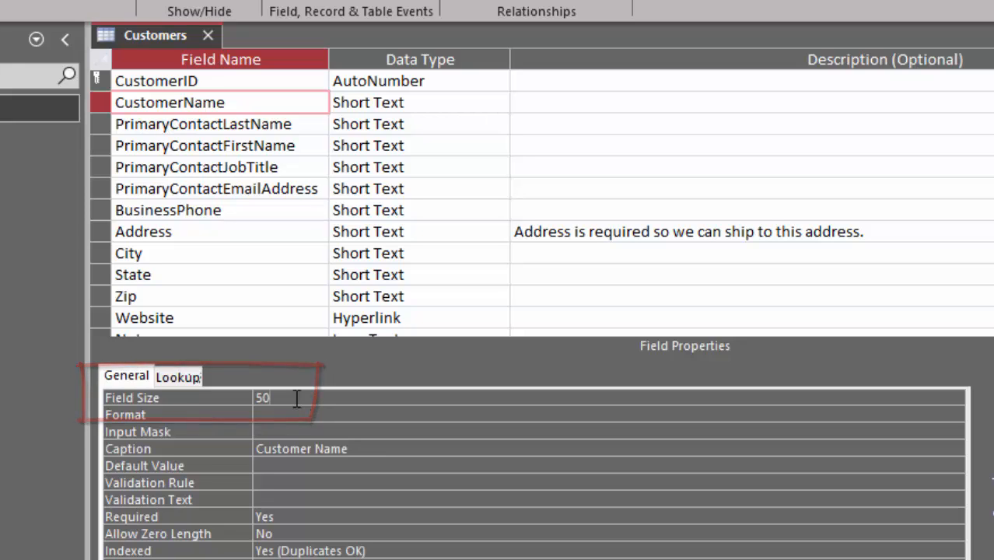
left_click(202, 124)
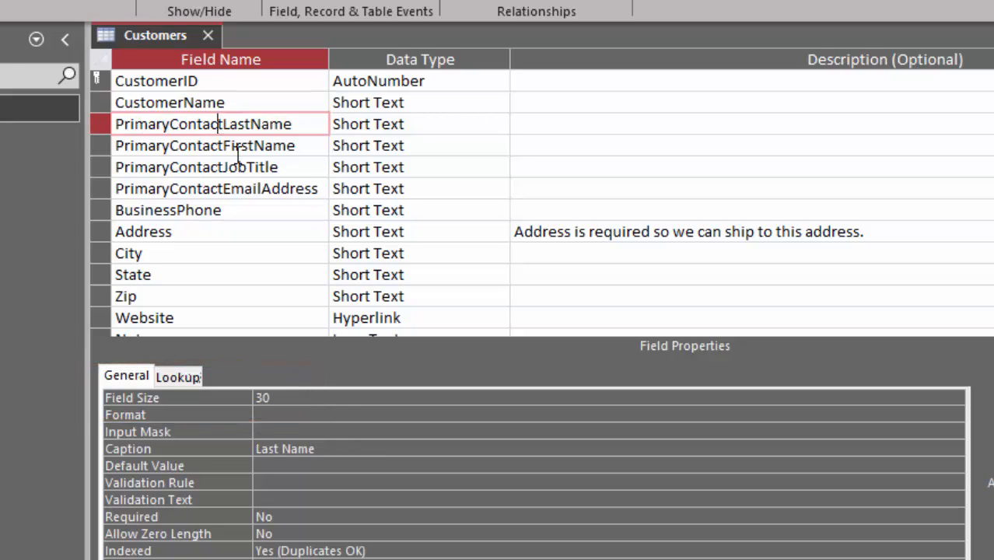
left_click(204, 145)
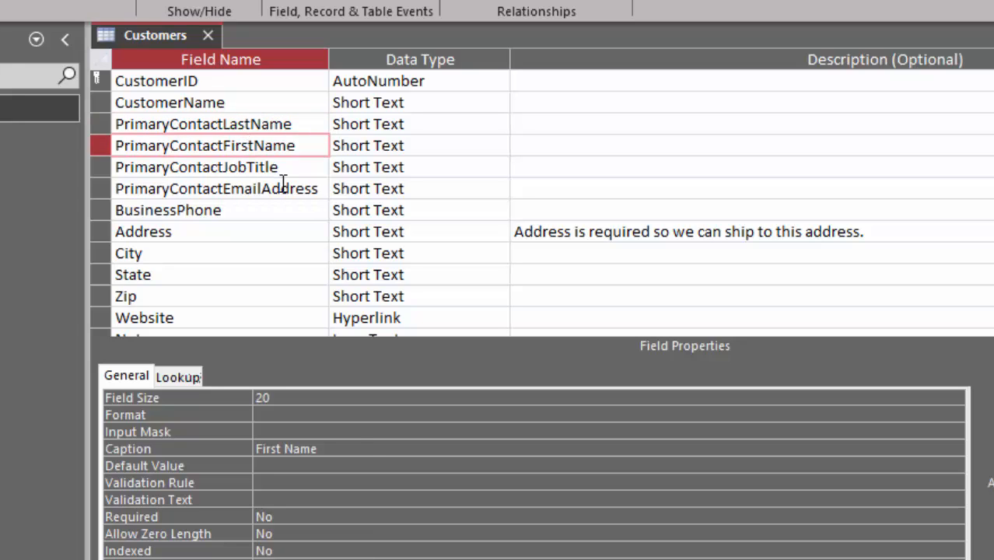
mouse_move(227, 420)
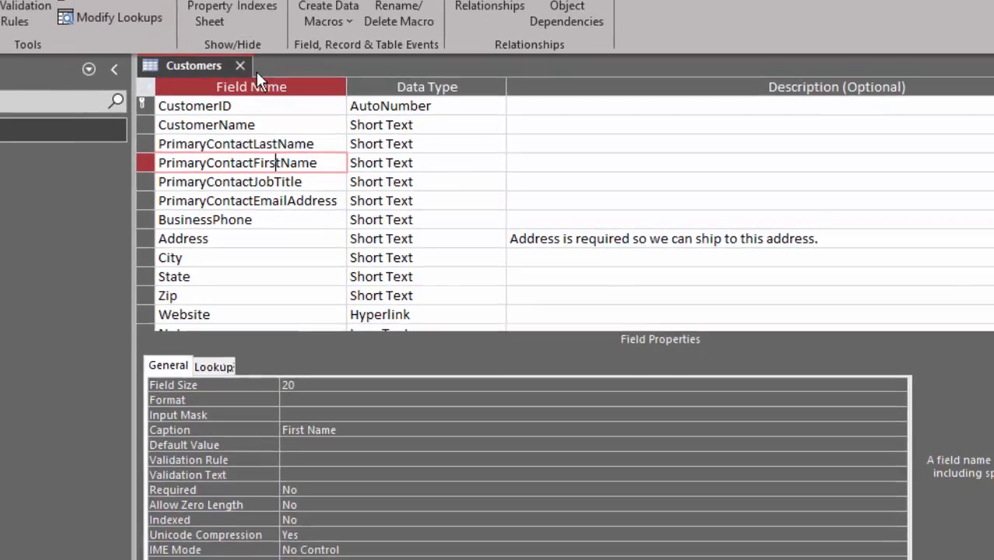
Open the Employees table in Design View and show its Indexes window
right_click(49, 191)
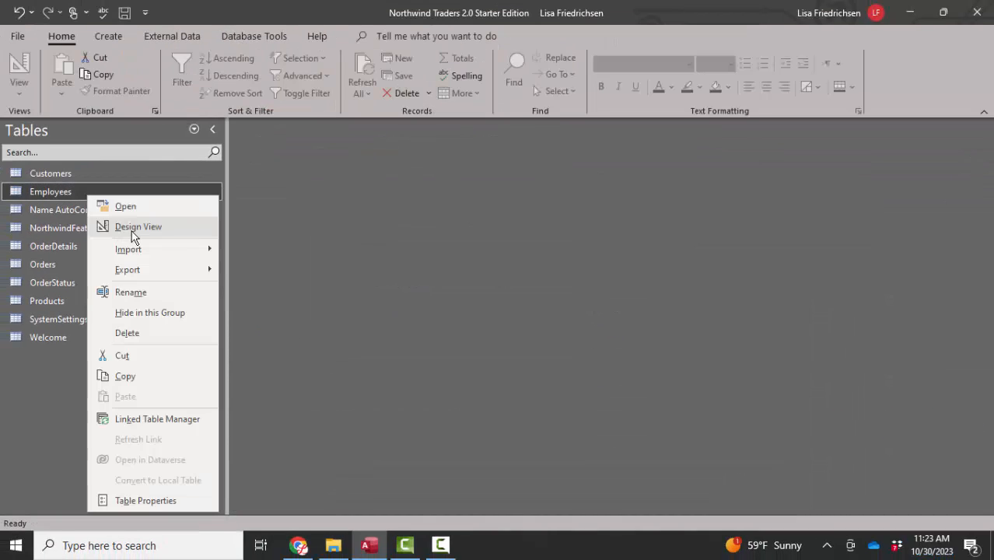
left_click(139, 226)
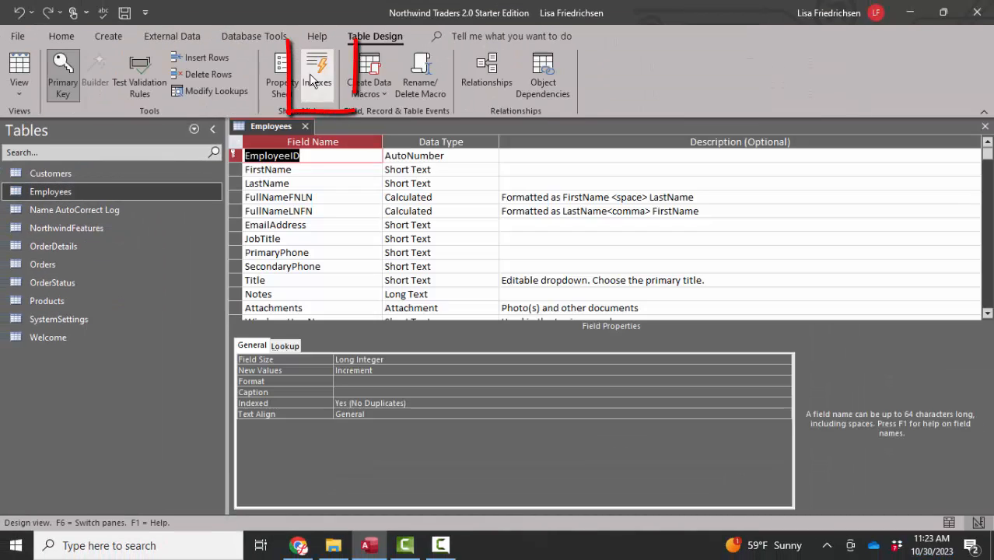
left_click(317, 70)
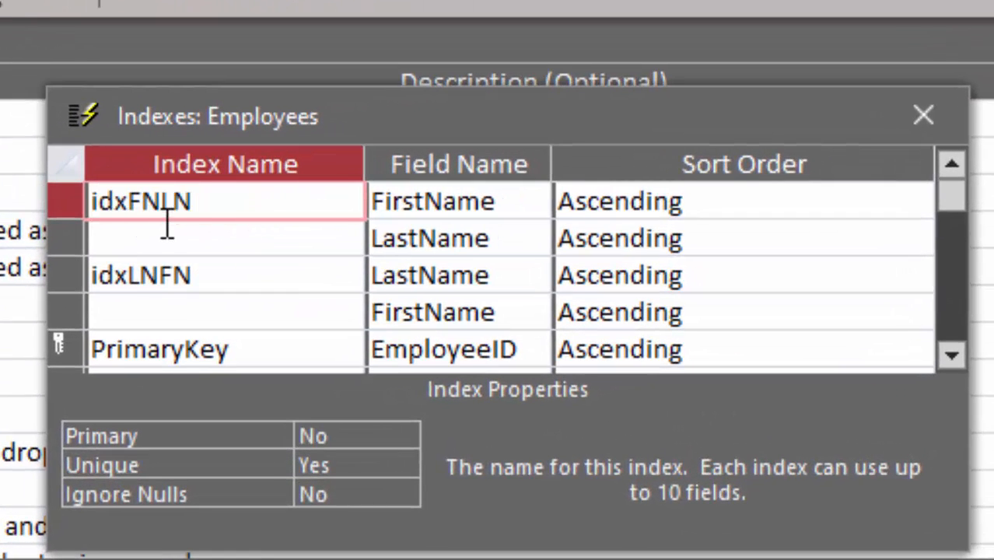
mouse_move(529, 210)
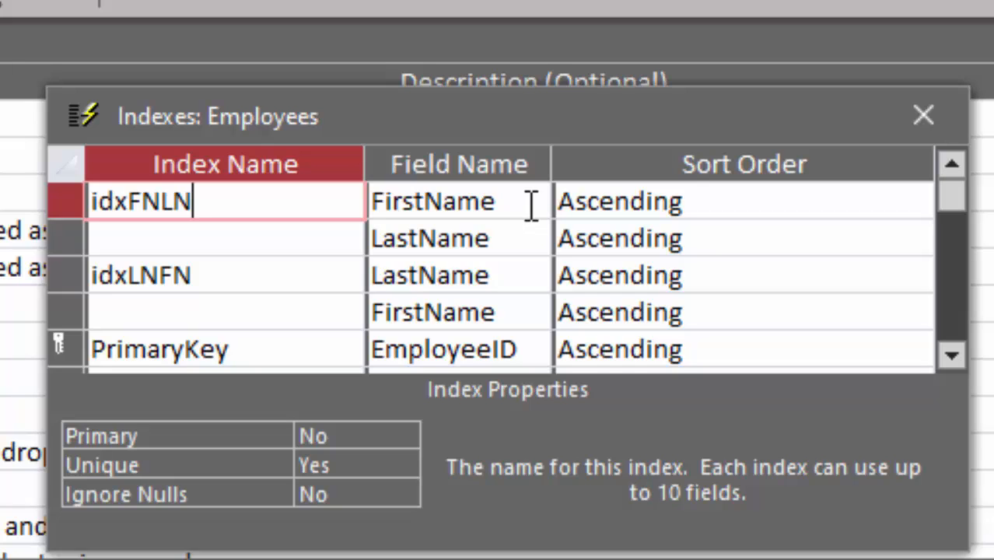
Inspect the idxFNLN and PrimaryKey indexes, close the Employees design, and launch the Database Splitter
left_click(431, 200)
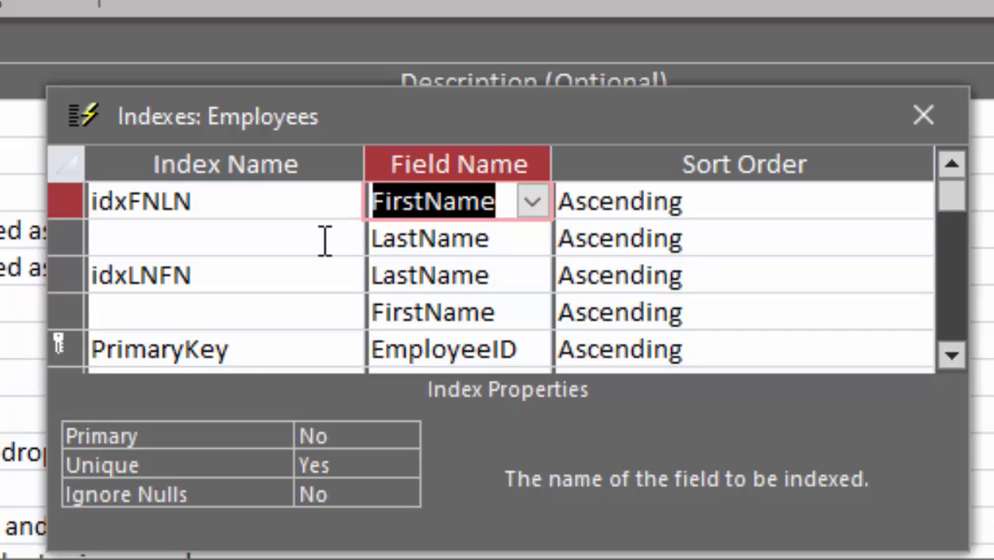
mouse_move(256, 298)
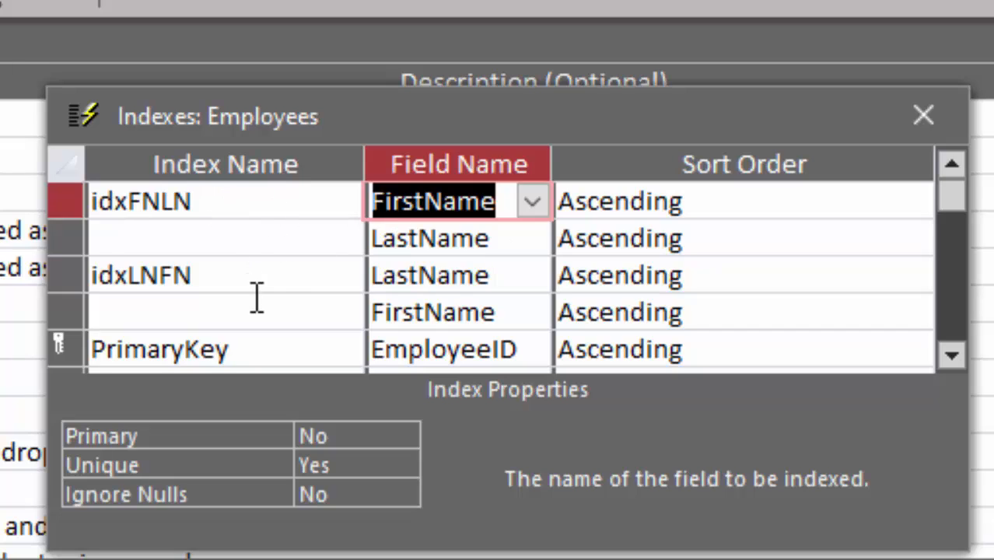
mouse_move(474, 303)
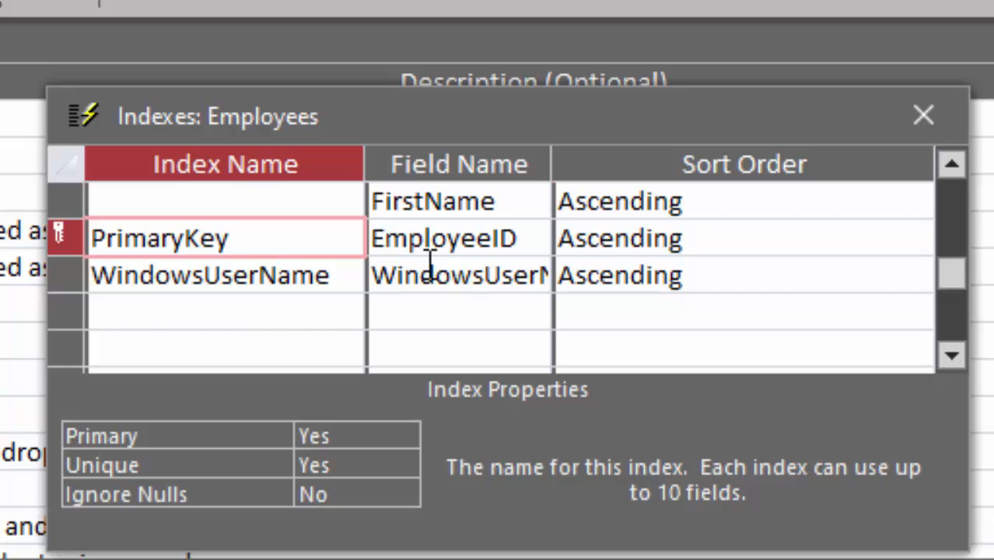
left_click(226, 238)
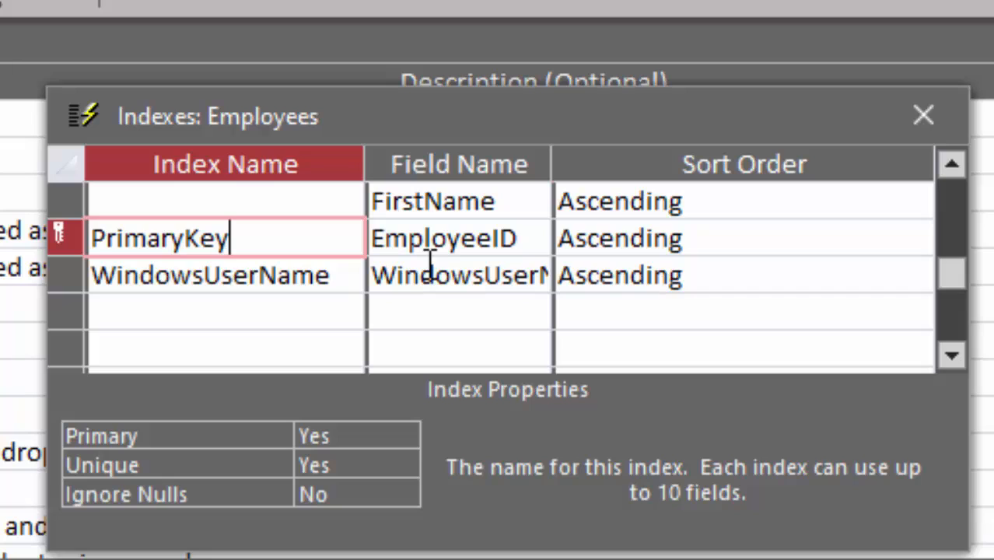
mouse_move(591, 230)
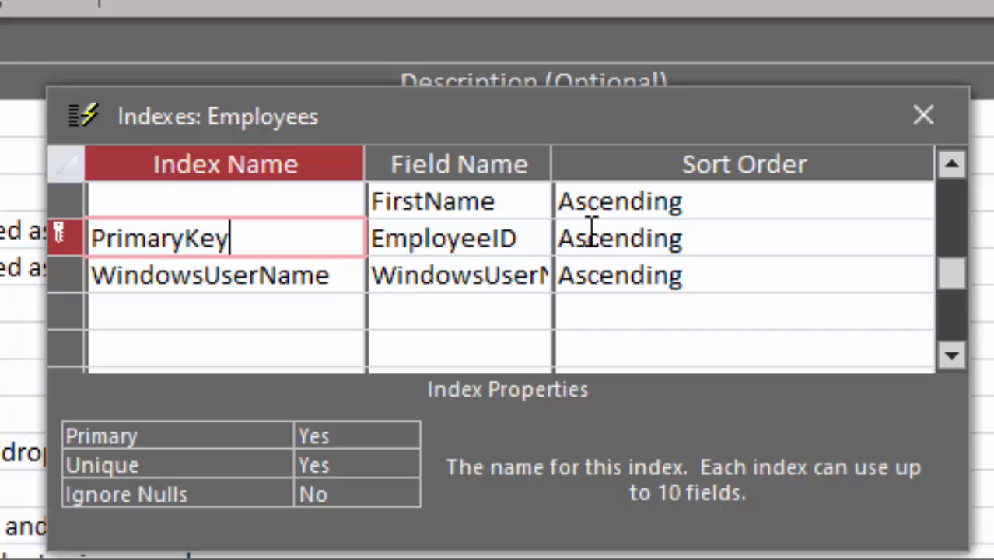
left_click(923, 115)
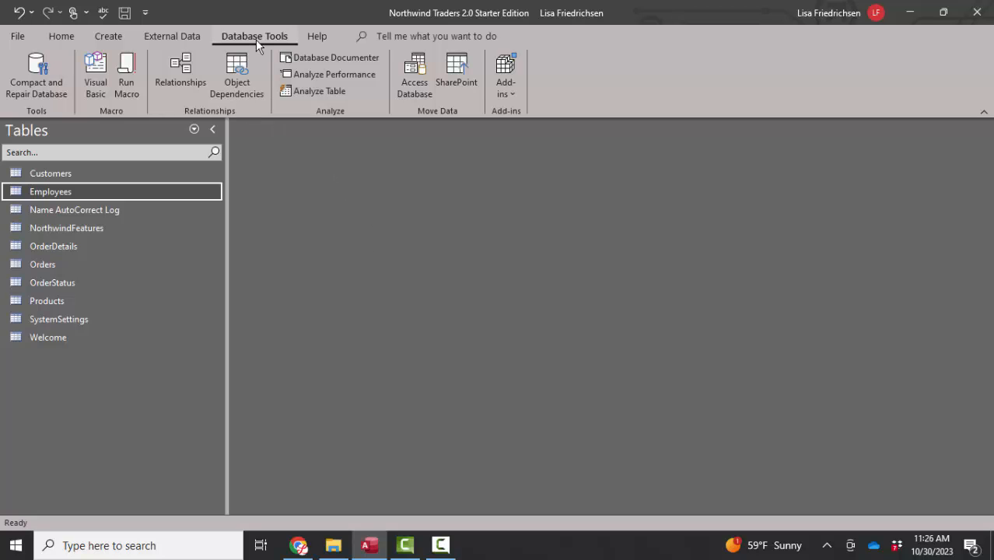
left_click(414, 74)
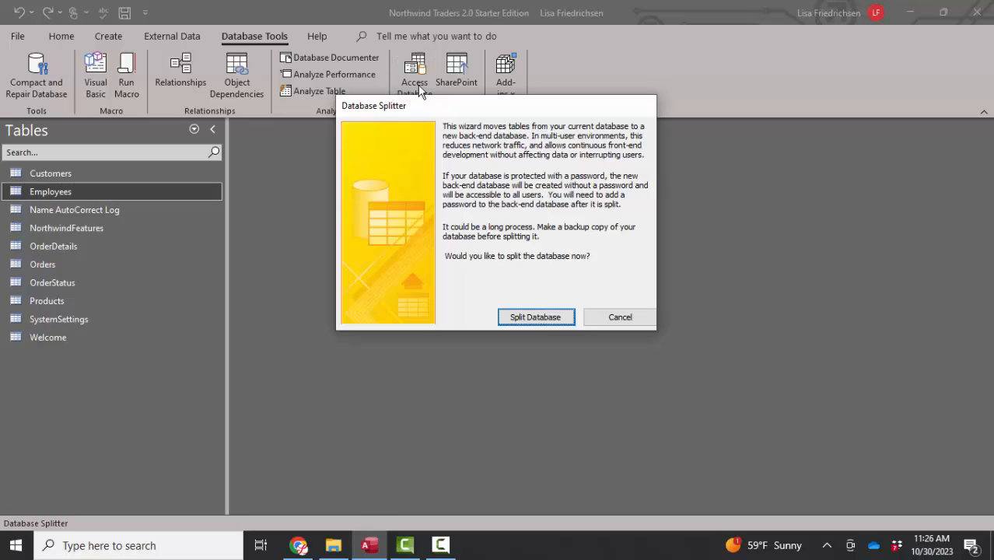